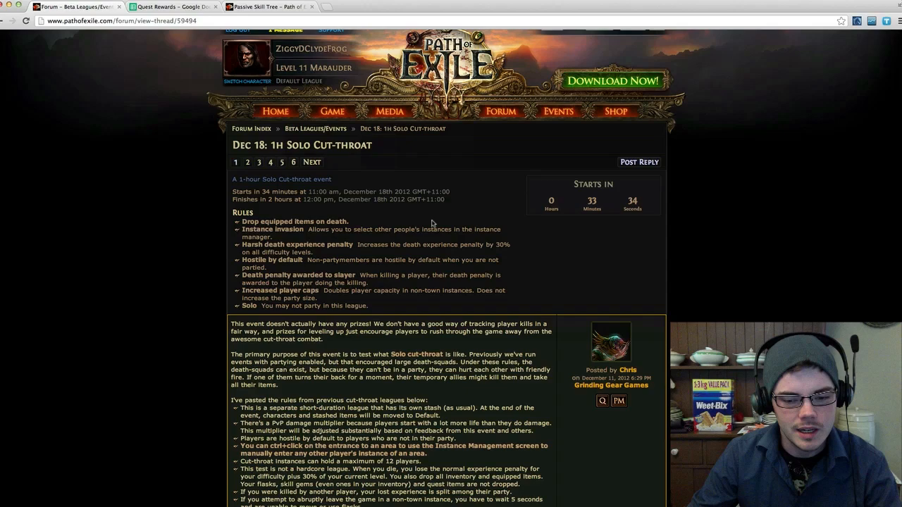
Scroll through the rest of the event rules thread and switch to the Quest Rewards spreadsheet
{"action": "scroll", "scroll_direction": "down", "scroll_amount": 3}
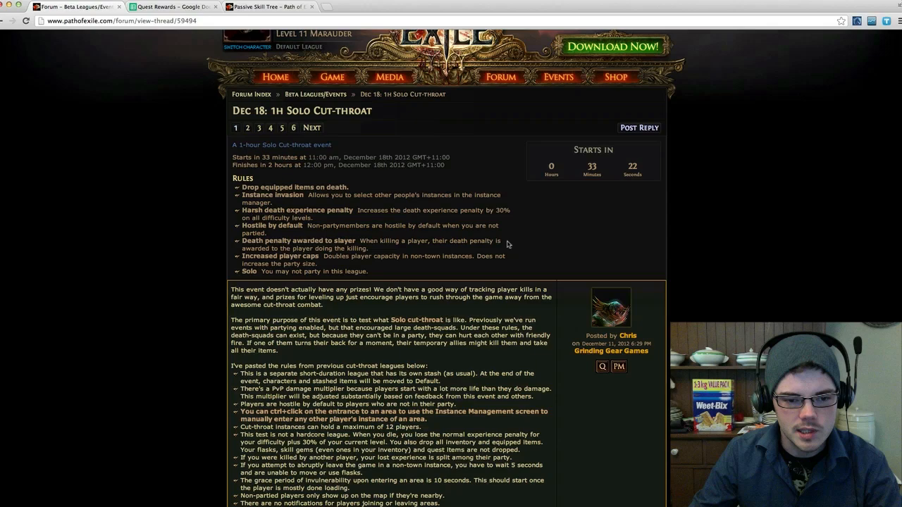
{"action": "scroll", "scroll_direction": "down", "scroll_amount": 3}
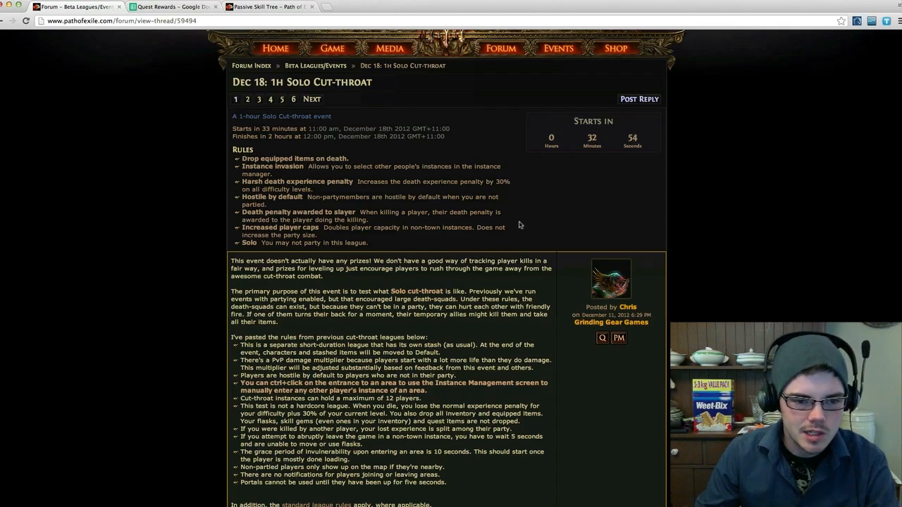
{"action": "mouse_move", "coordinate": [516, 225]}
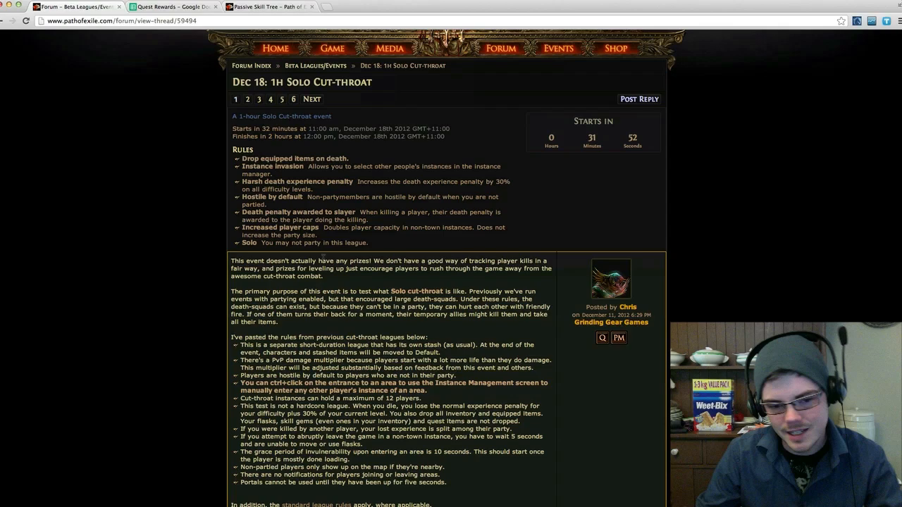
{"action": "mouse_move", "coordinate": [314, 252]}
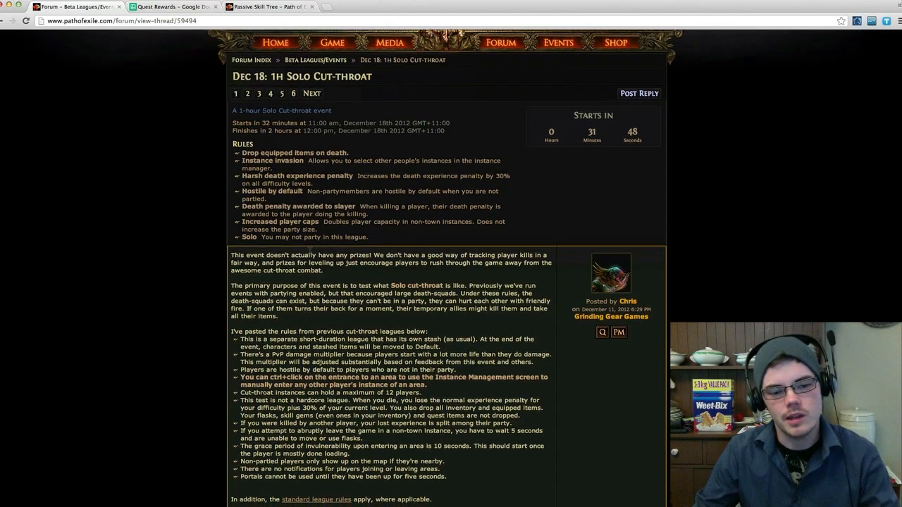
{"action": "scroll", "scroll_direction": "down", "scroll_amount": 3}
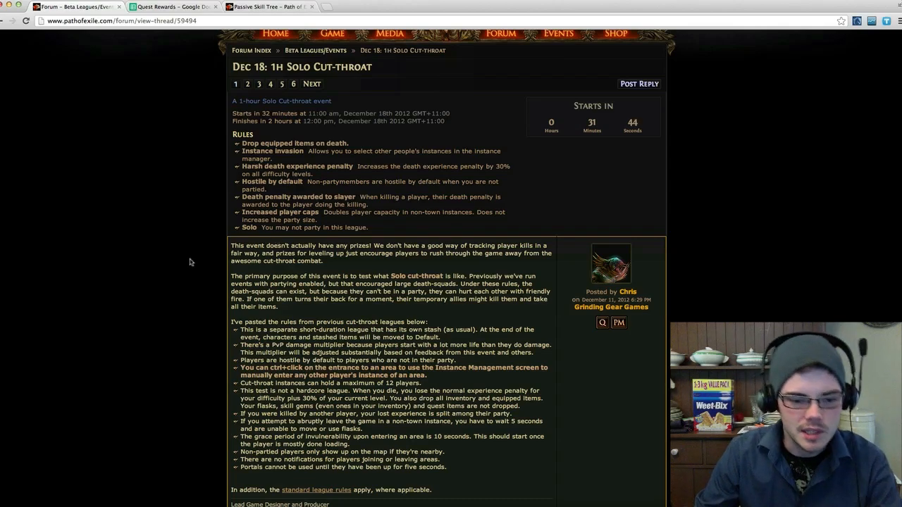
{"action": "scroll", "scroll_direction": "down", "scroll_amount": 3}
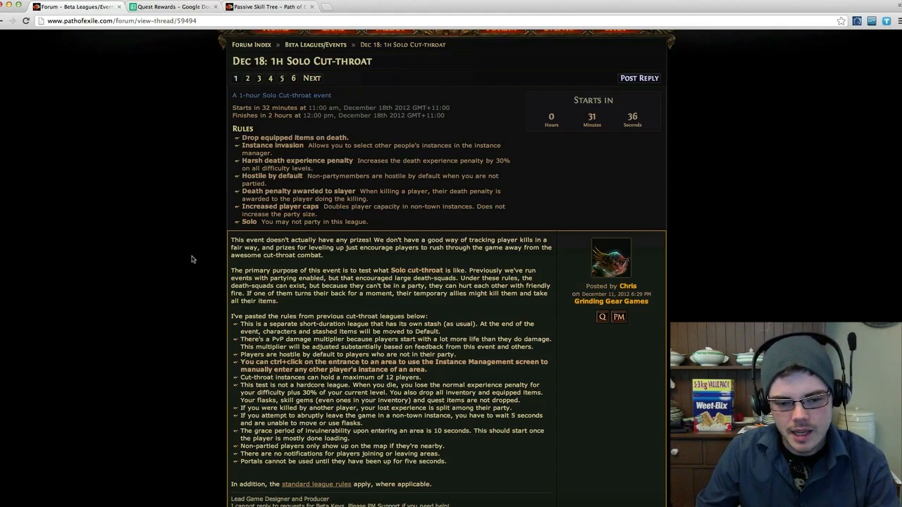
{"action": "mouse_move", "coordinate": [293, 238]}
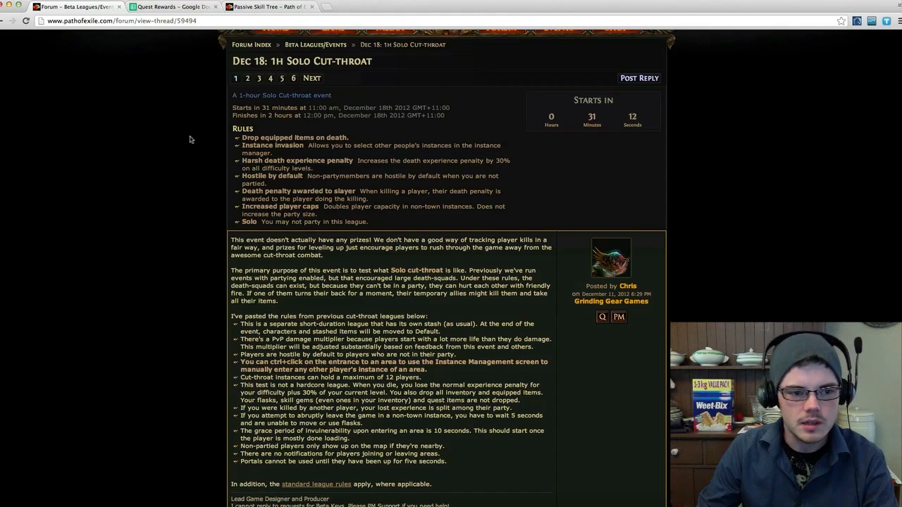
{"action": "mouse_move", "coordinate": [205, 114]}
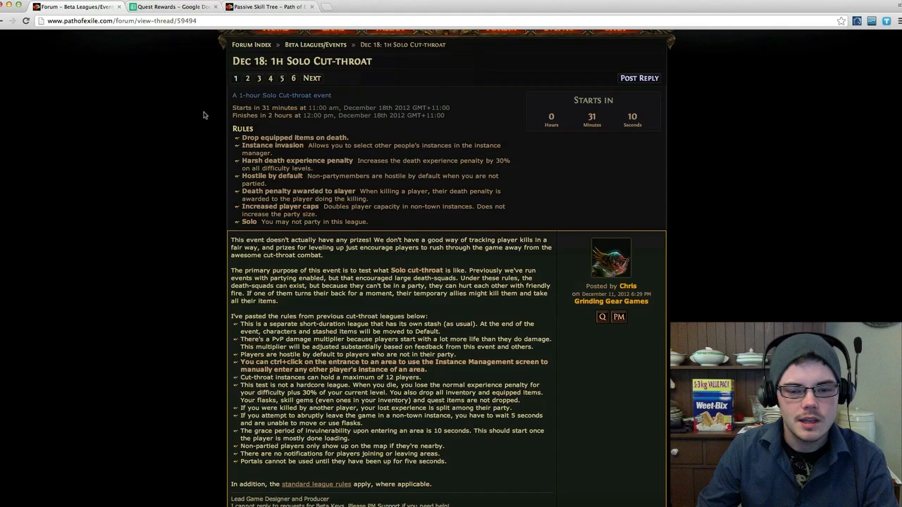
{"action": "mouse_move", "coordinate": [209, 107]}
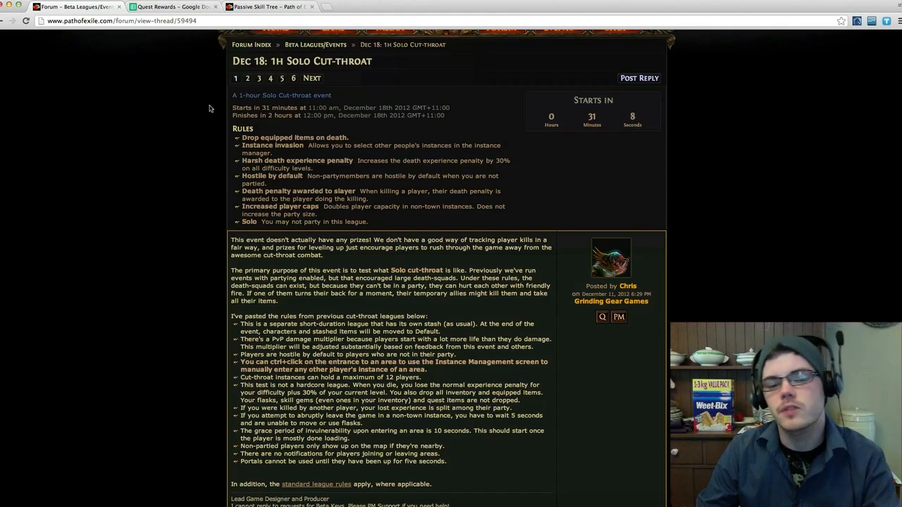
{"action": "mouse_move", "coordinate": [188, 101]}
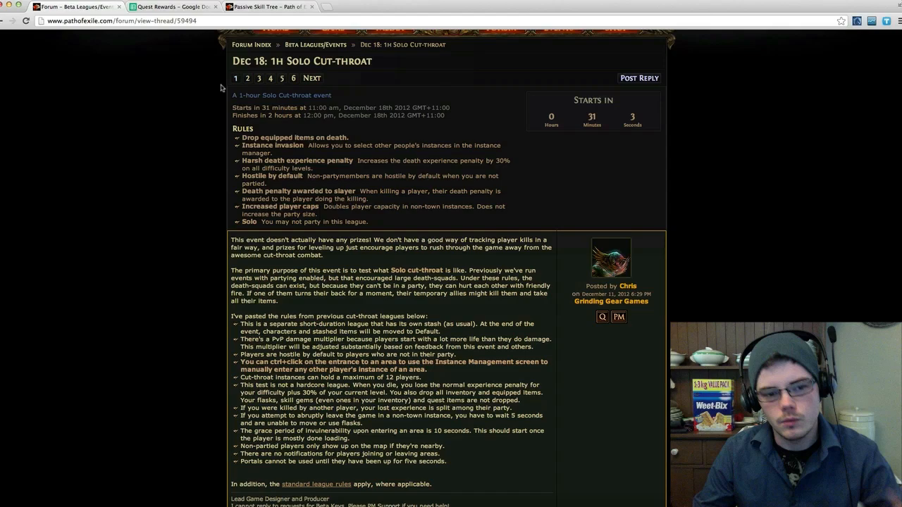
{"action": "mouse_move", "coordinate": [203, 108]}
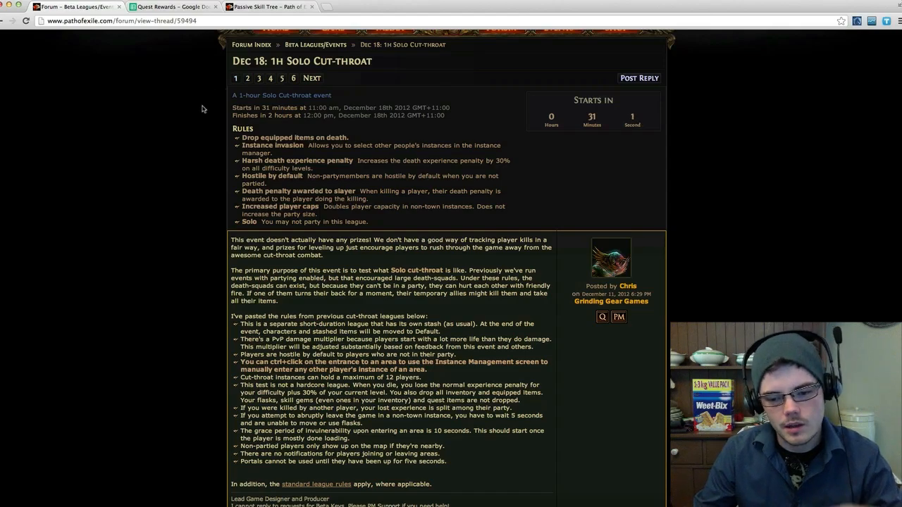
{"action": "mouse_move", "coordinate": [175, 42]}
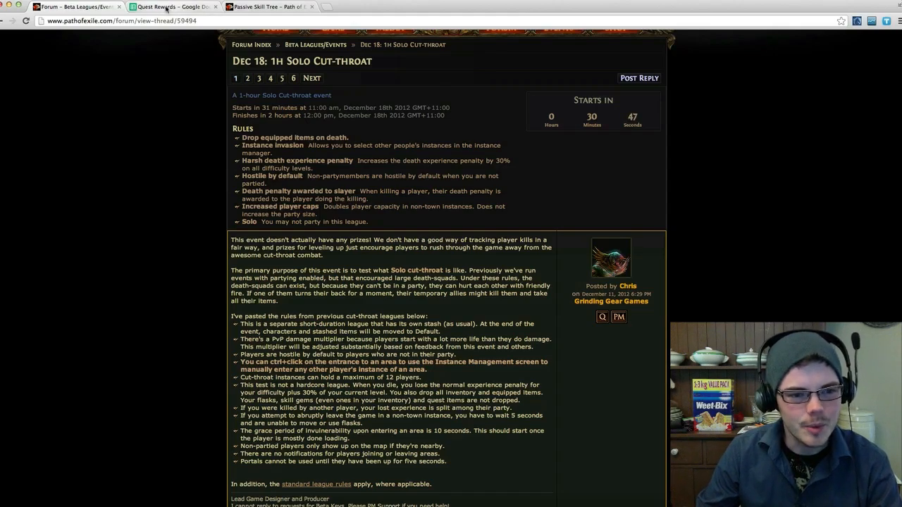
{"action": "left_click", "coordinate": [172, 9]}
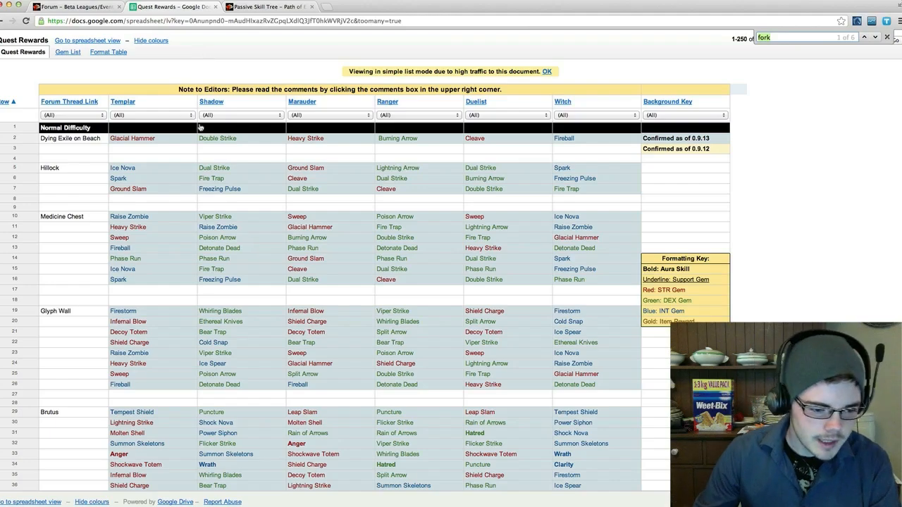
{"action": "scroll", "scroll_direction": "down", "scroll_amount": 3}
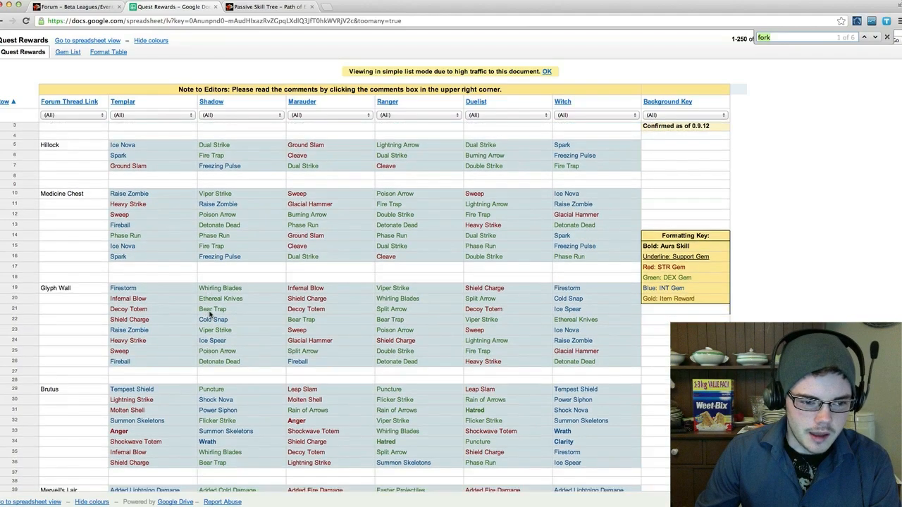
{"action": "mouse_move", "coordinate": [400, 422]}
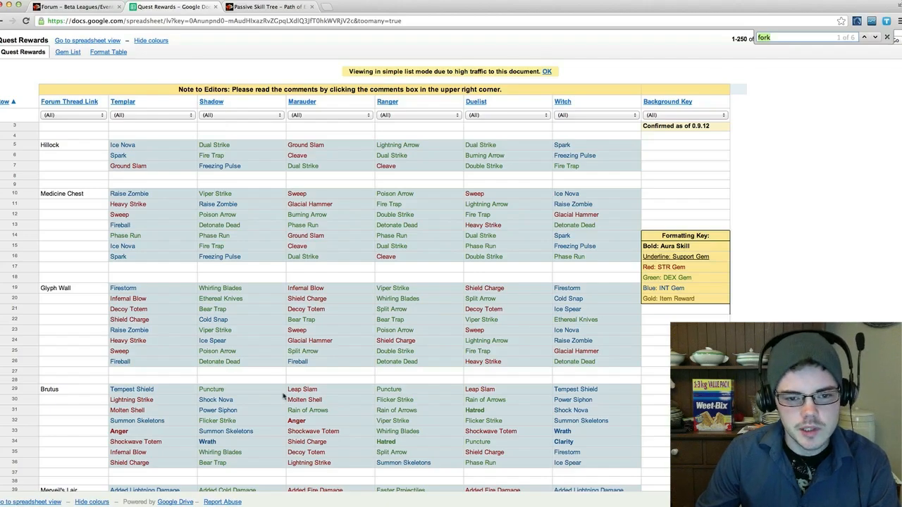
{"action": "mouse_move", "coordinate": [211, 389]}
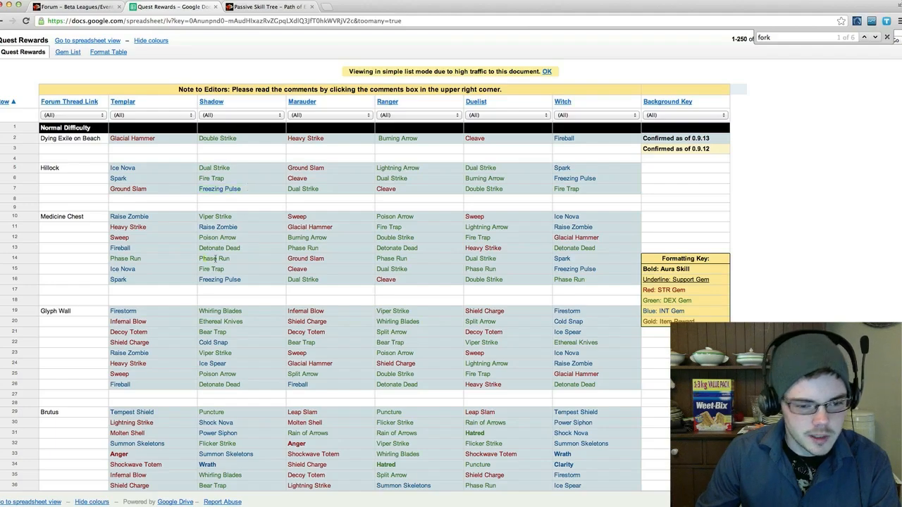
{"action": "scroll", "scroll_direction": "down", "scroll_amount": 3}
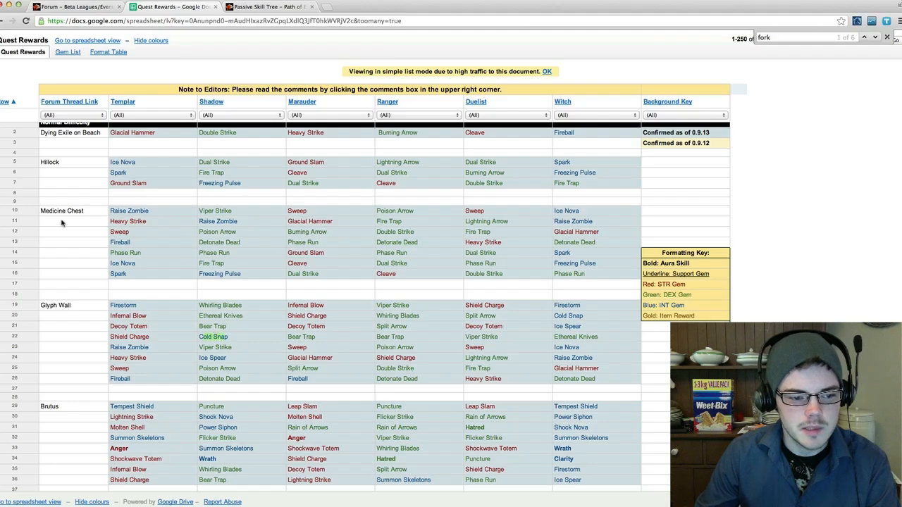
{"action": "mouse_move", "coordinate": [251, 346]}
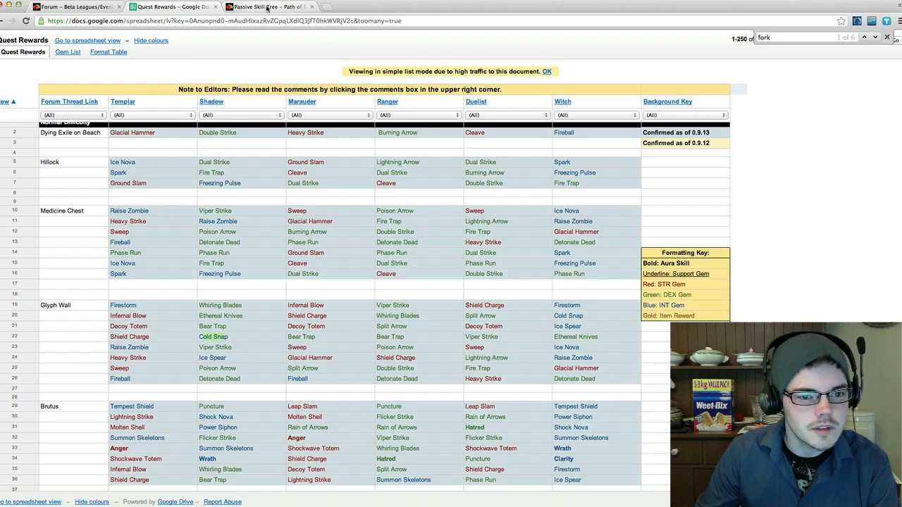
{"action": "left_click", "coordinate": [268, 7]}
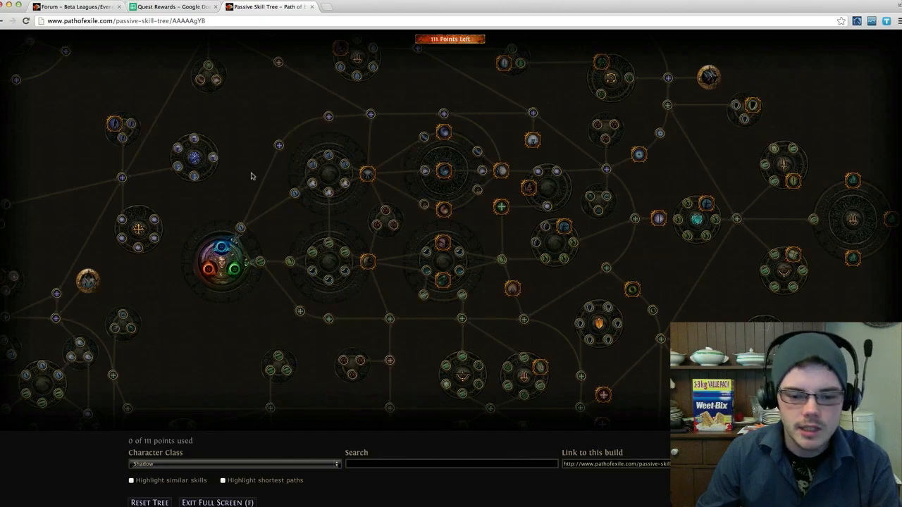
{"action": "mouse_move", "coordinate": [251, 172]}
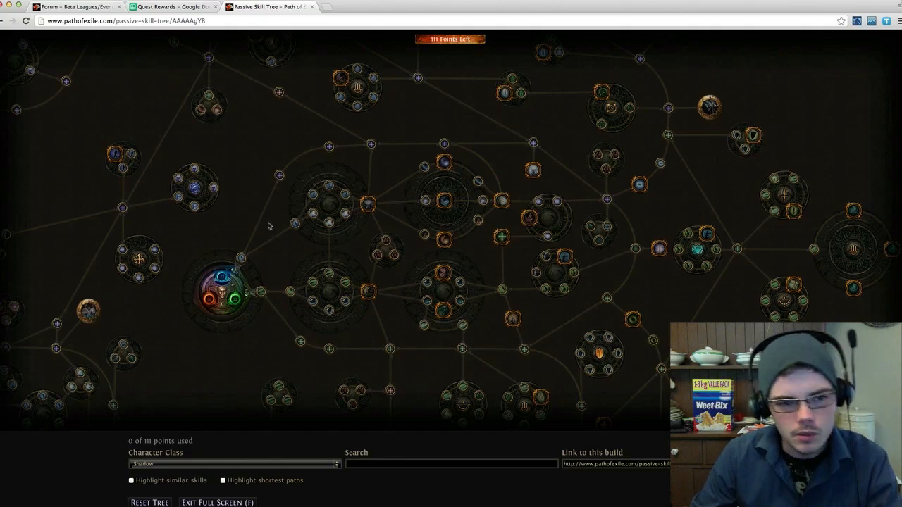
{"action": "mouse_move", "coordinate": [263, 241]}
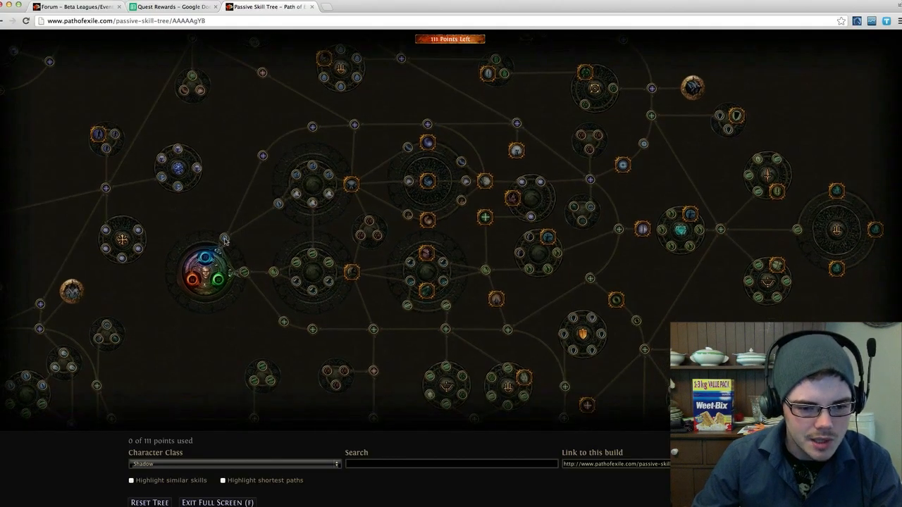
Allocate the Shadow start path through the cast speed cluster, Mental Acuity, Lightning Damage and Freeze
{"action": "left_click", "coordinate": [224, 240]}
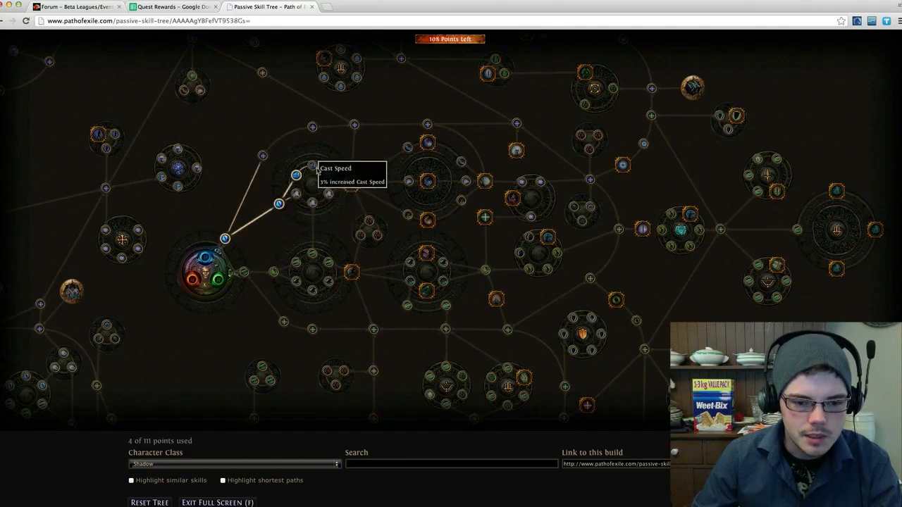
{"action": "left_click", "coordinate": [293, 174]}
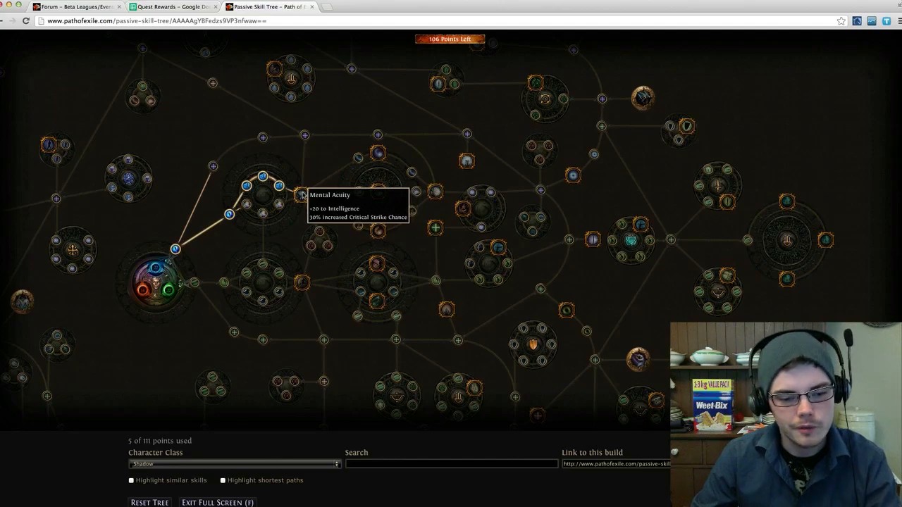
{"action": "left_click", "coordinate": [302, 195]}
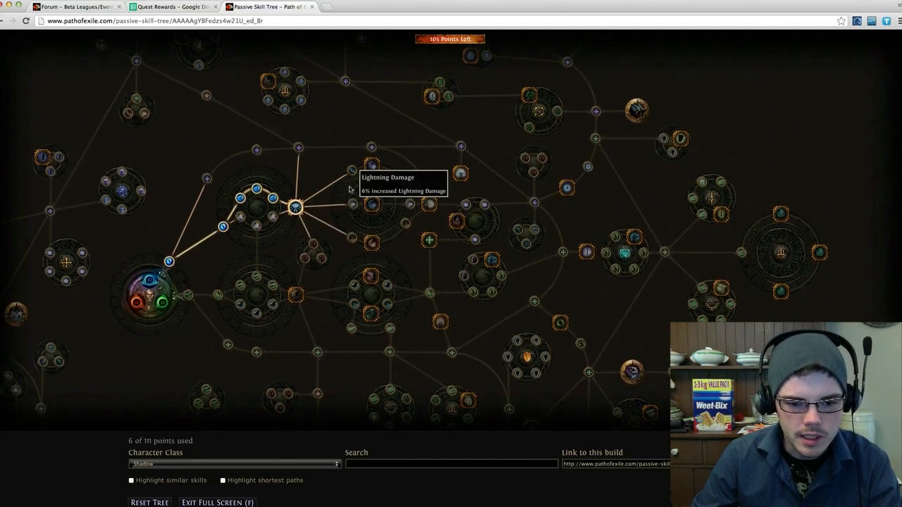
{"action": "left_click", "coordinate": [349, 205]}
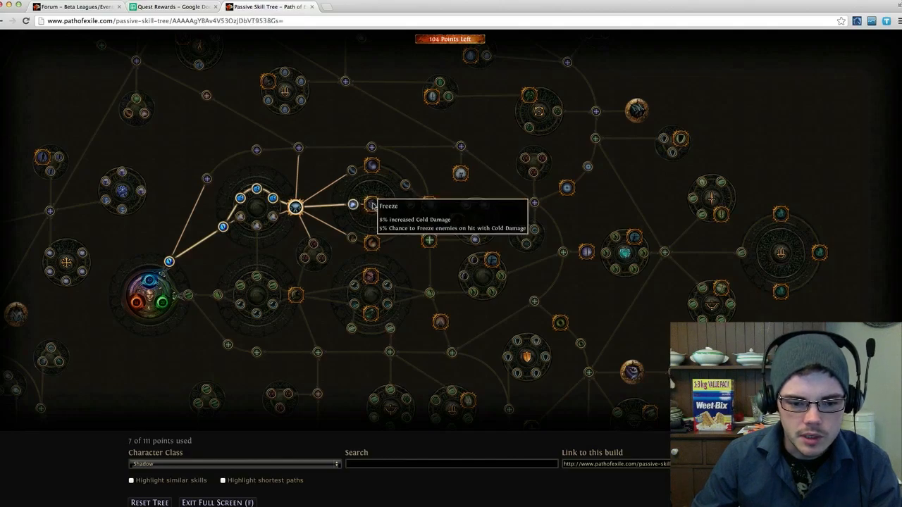
{"action": "left_click", "coordinate": [355, 206]}
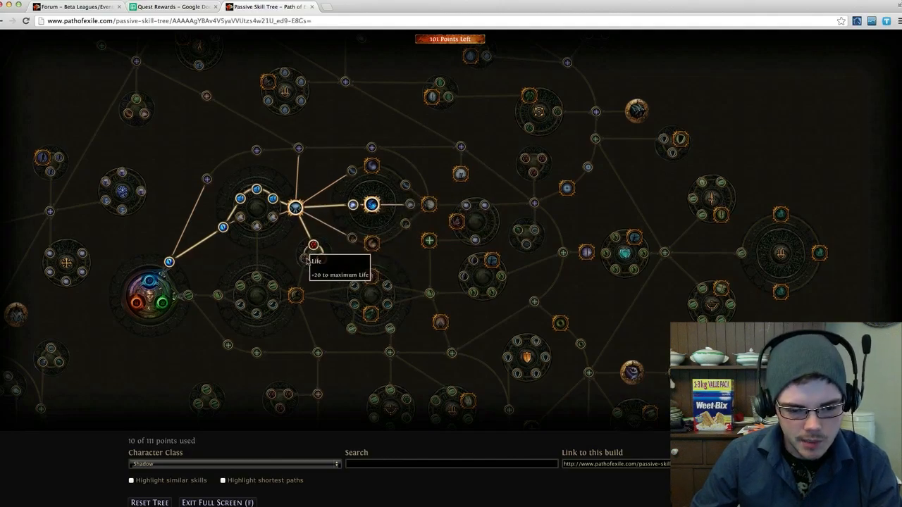
{"action": "mouse_move", "coordinate": [318, 261]}
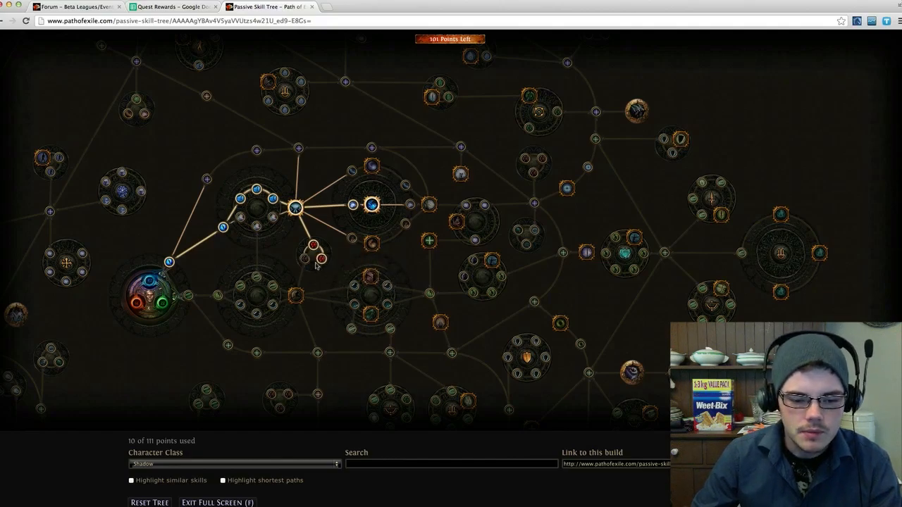
{"action": "mouse_move", "coordinate": [313, 245]}
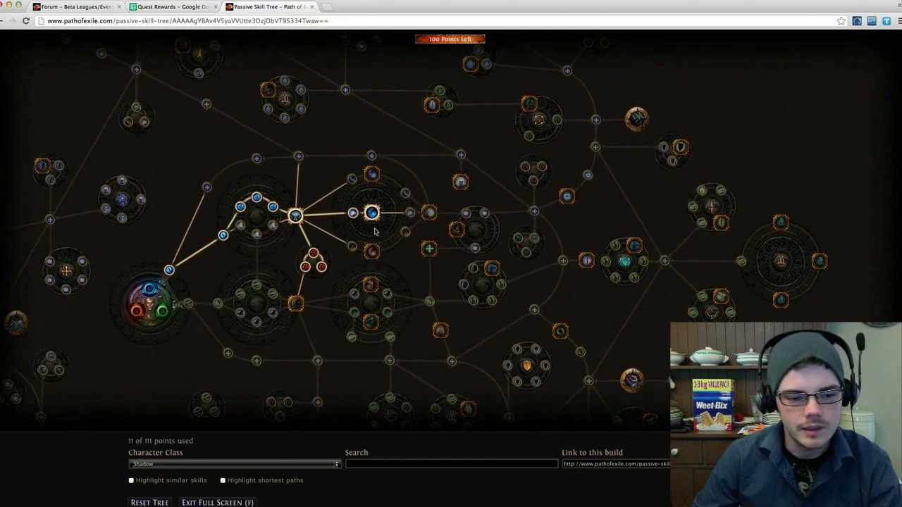
{"action": "mouse_move", "coordinate": [368, 213]}
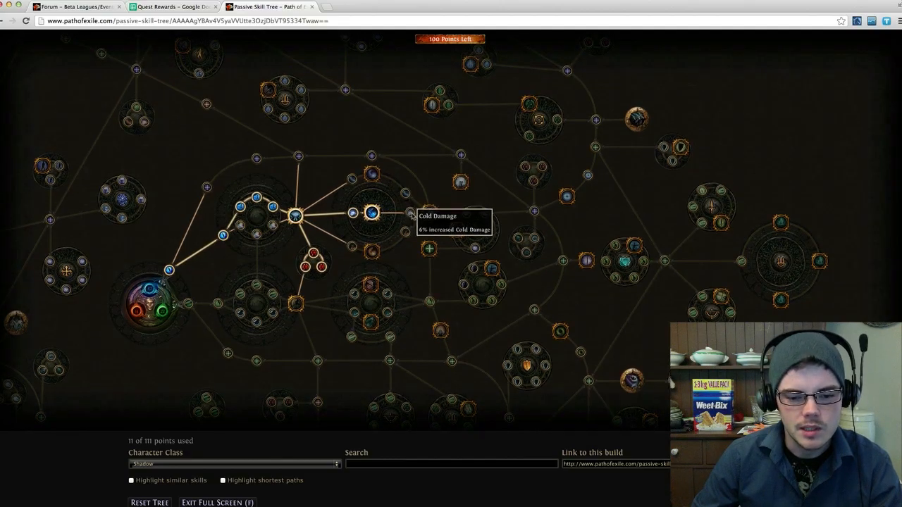
Allocate Cold Damage, the Spell Power notable and Critical Strike Chance east of Freeze
{"action": "left_click", "coordinate": [368, 214]}
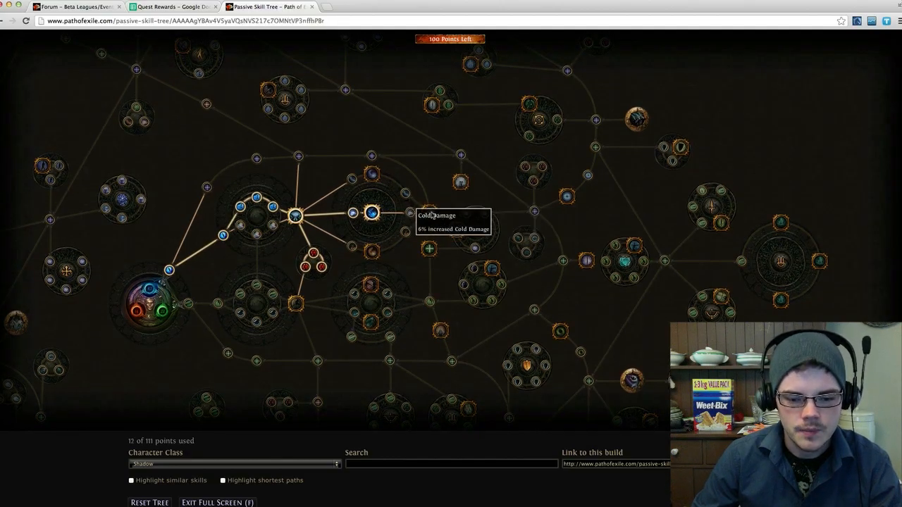
{"action": "left_click", "coordinate": [420, 213]}
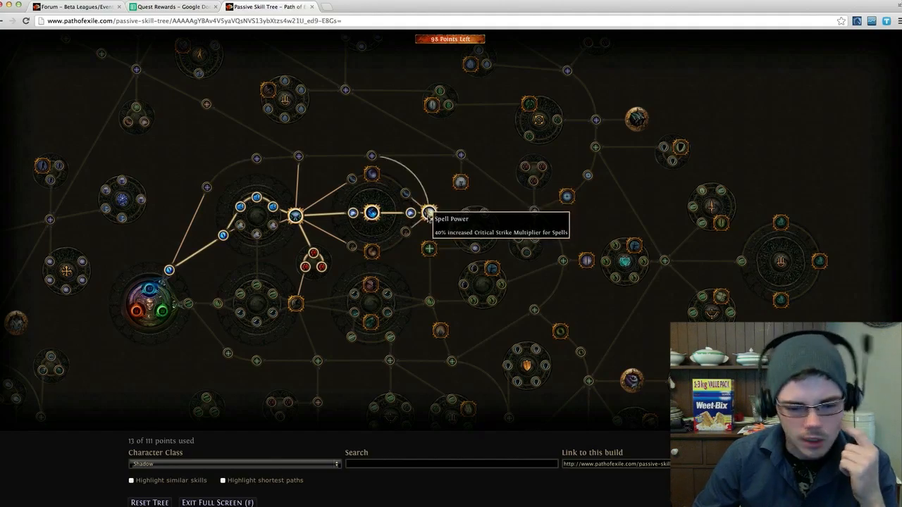
{"action": "mouse_move", "coordinate": [425, 212]}
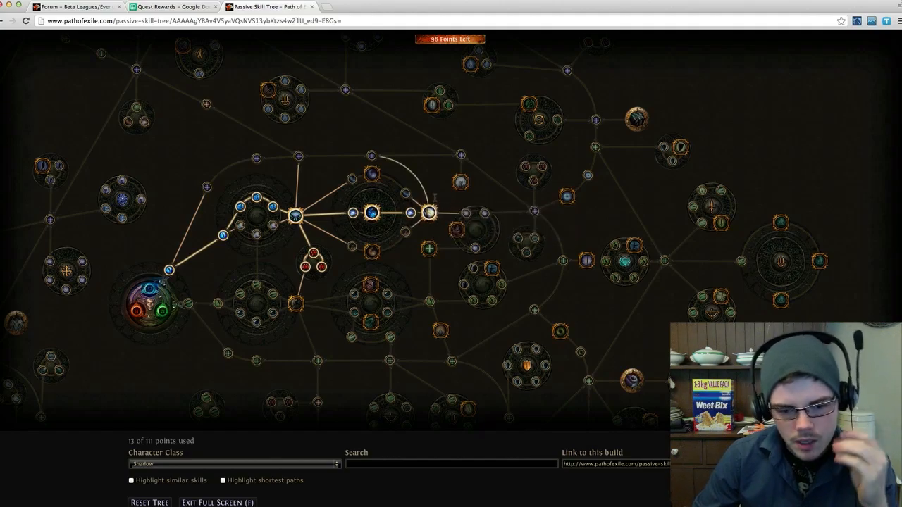
{"action": "mouse_move", "coordinate": [431, 214]}
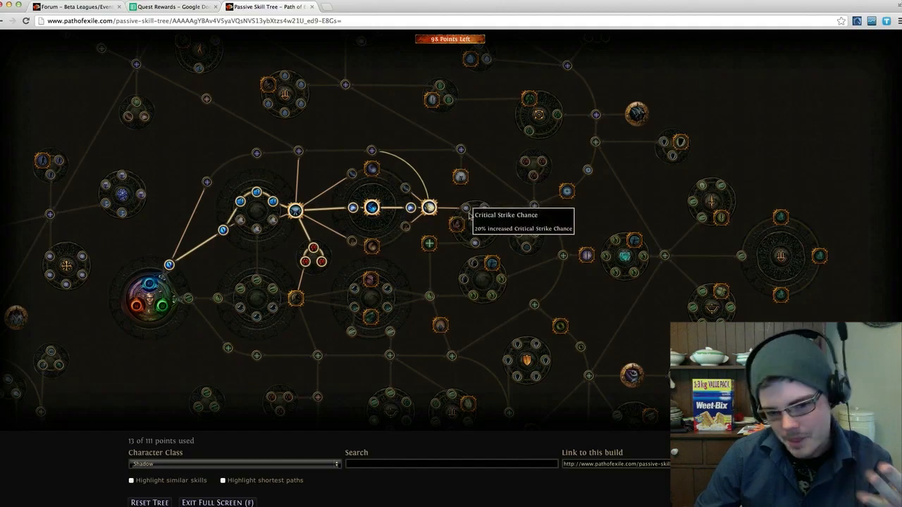
{"action": "left_click", "coordinate": [461, 205]}
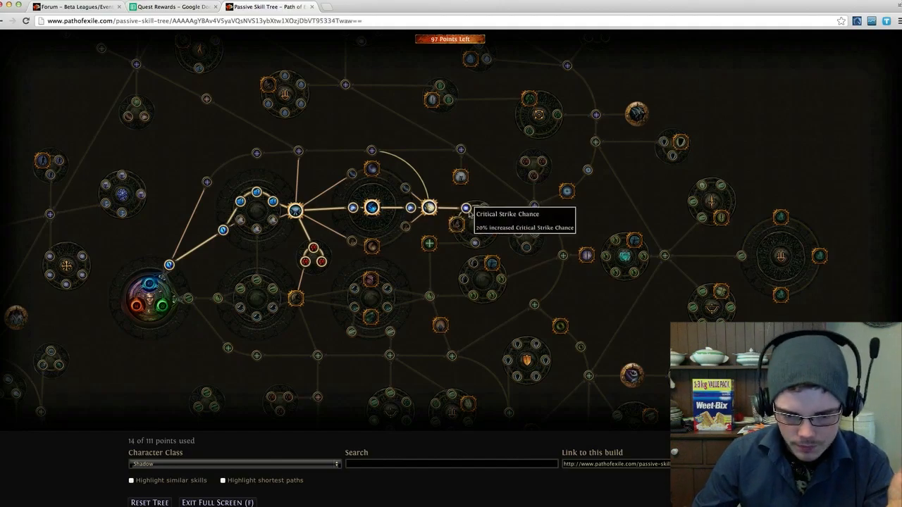
{"action": "mouse_move", "coordinate": [461, 206]}
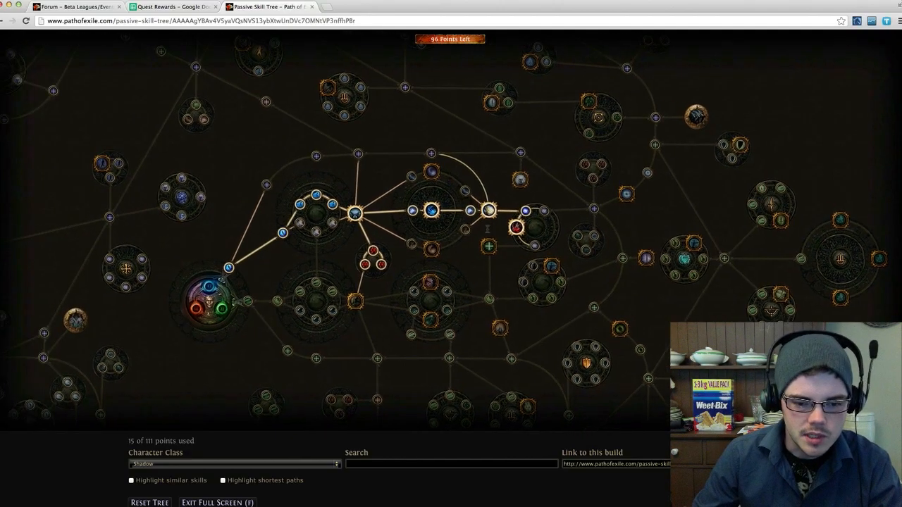
{"action": "mouse_move", "coordinate": [428, 210]}
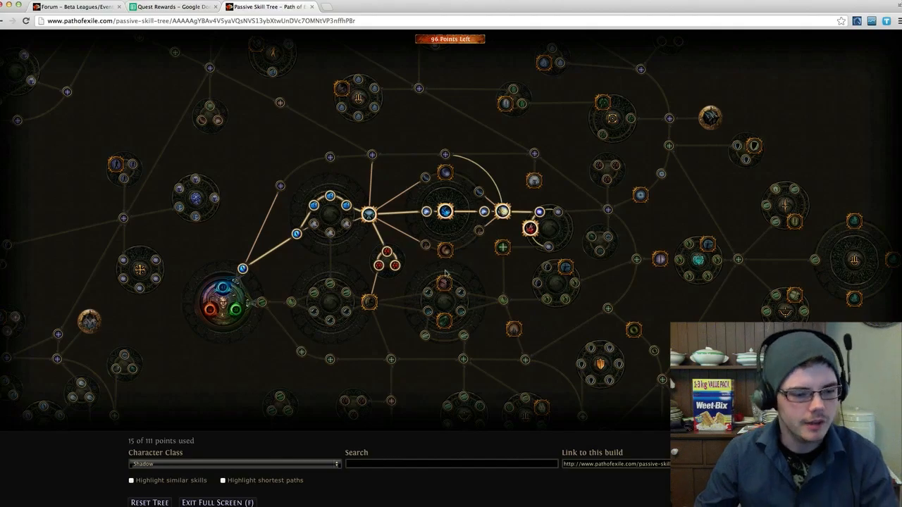
Review the Quest Rewards gem lists, glance at the tree, and return to the Solo Cut-throat thread
{"action": "left_click", "coordinate": [172, 5]}
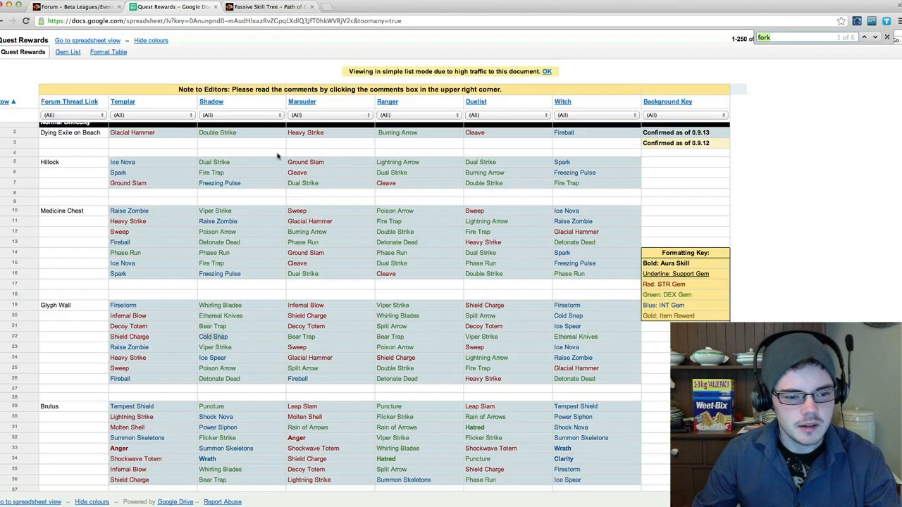
{"action": "mouse_move", "coordinate": [279, 190]}
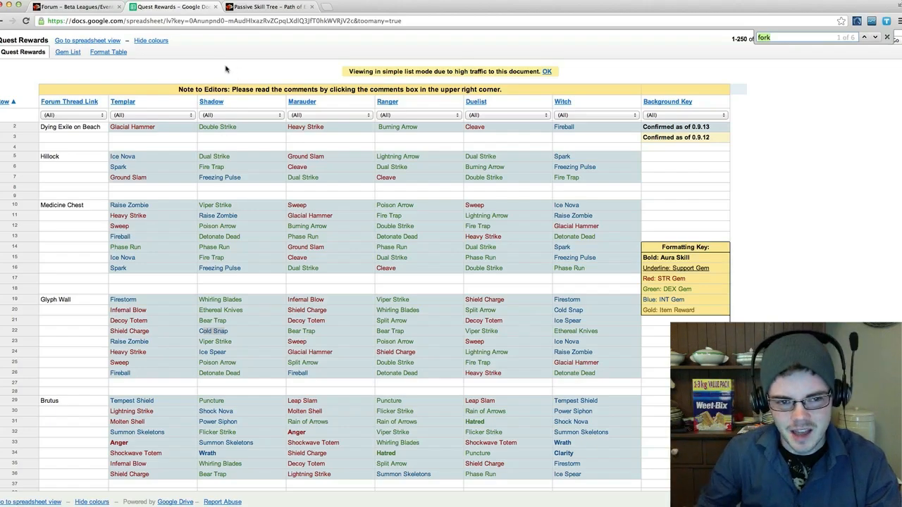
{"action": "left_click", "coordinate": [274, 5]}
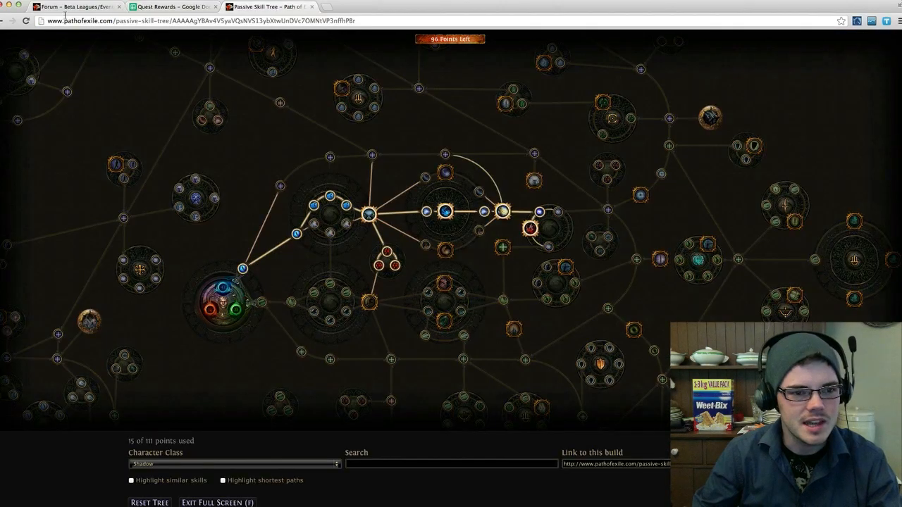
{"action": "left_click", "coordinate": [71, 5]}
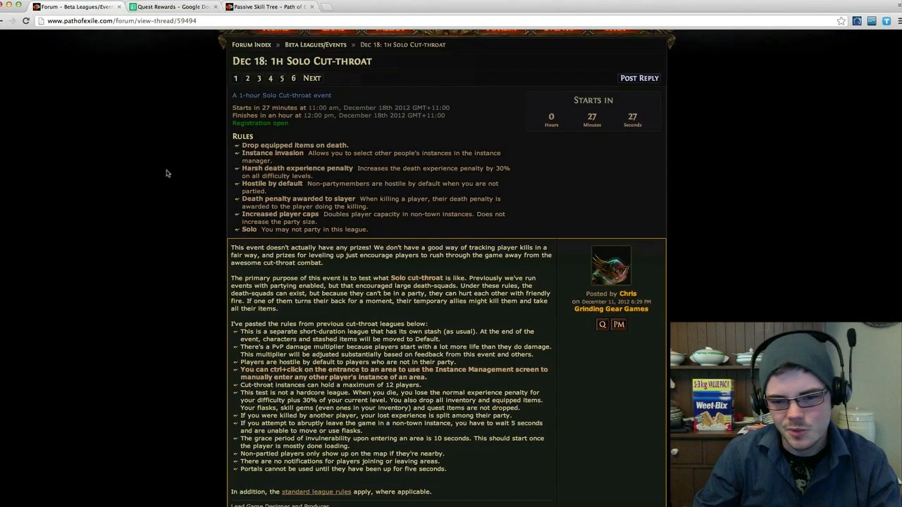
{"action": "mouse_move", "coordinate": [183, 186]}
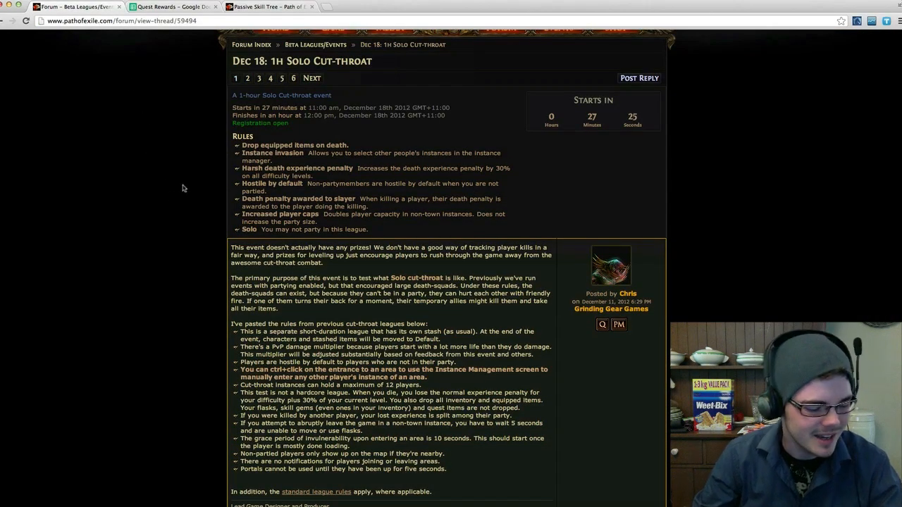